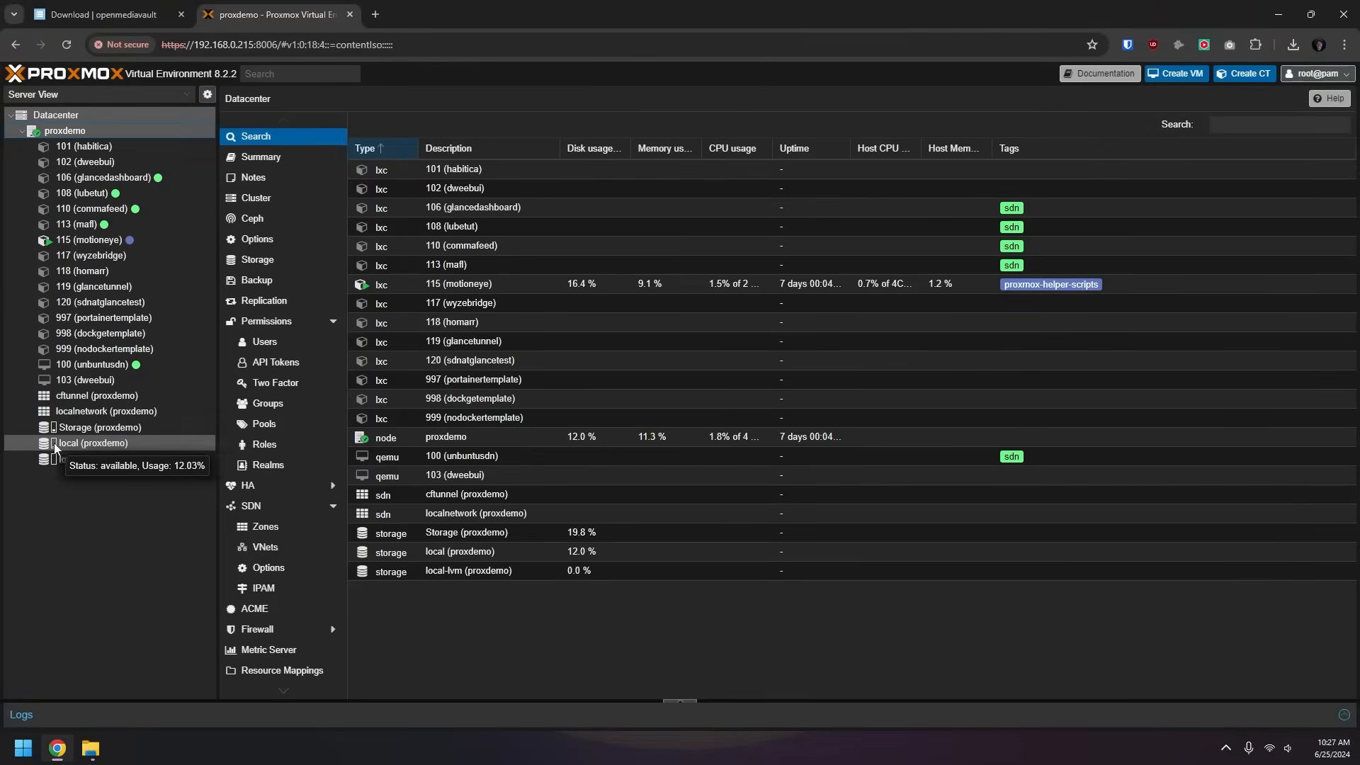
# - Open the local storage ISO images and try the upload ISO dialog
pyautogui.click(92, 443)
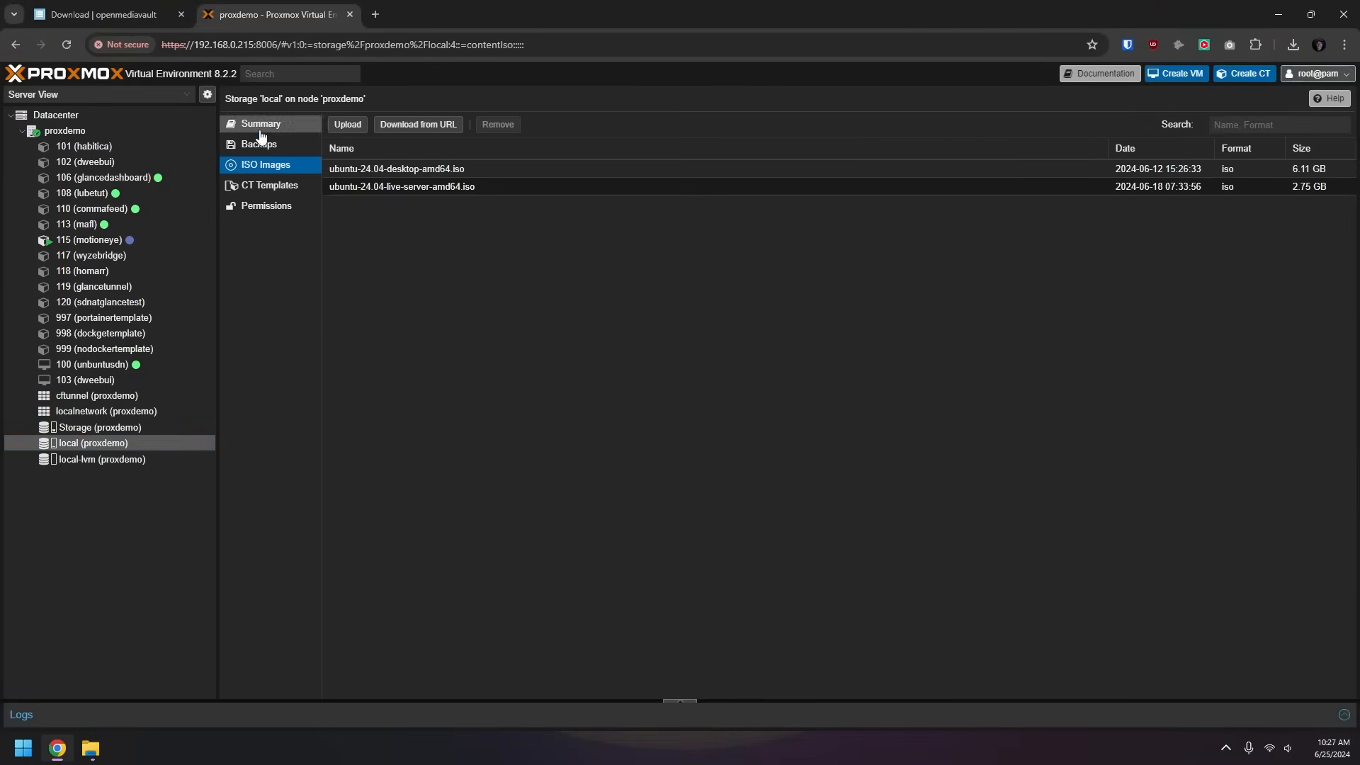
pyautogui.click(347, 124)
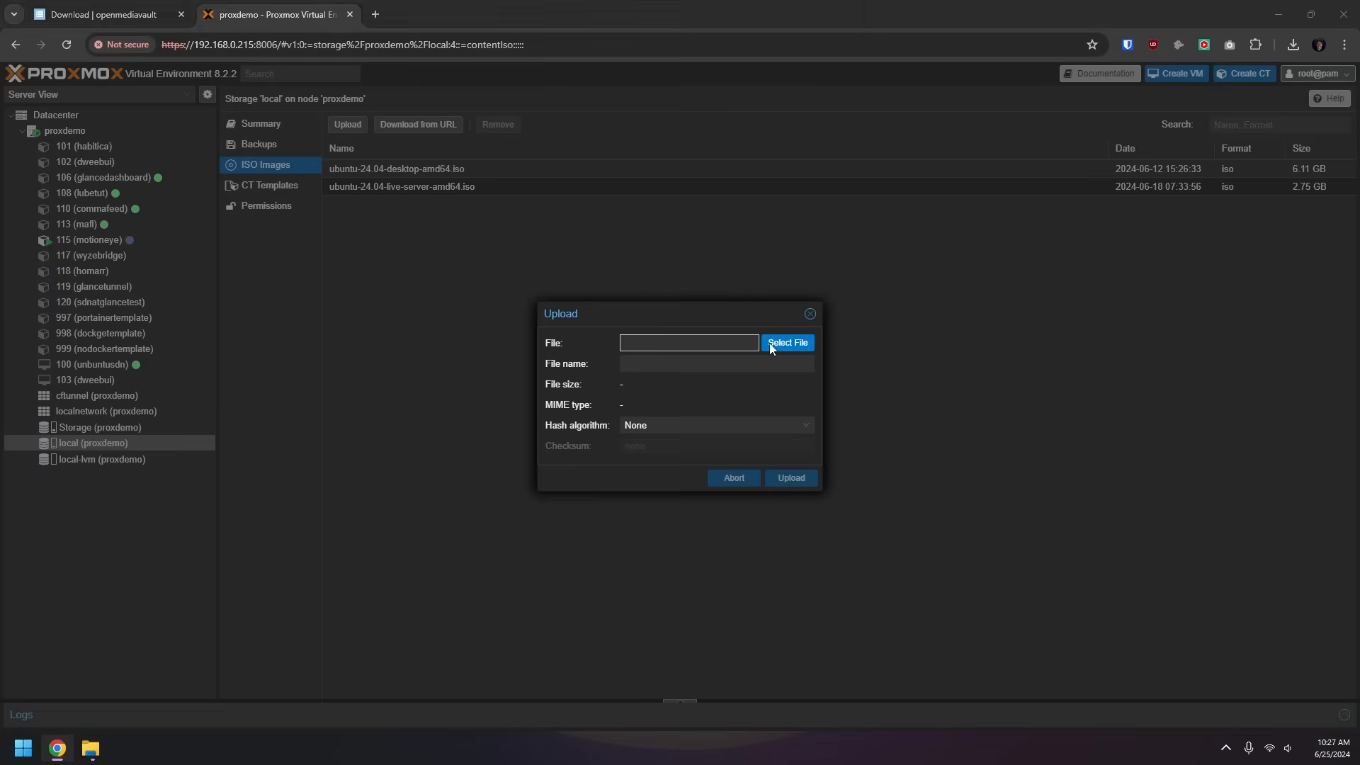
pyautogui.click(788, 477)
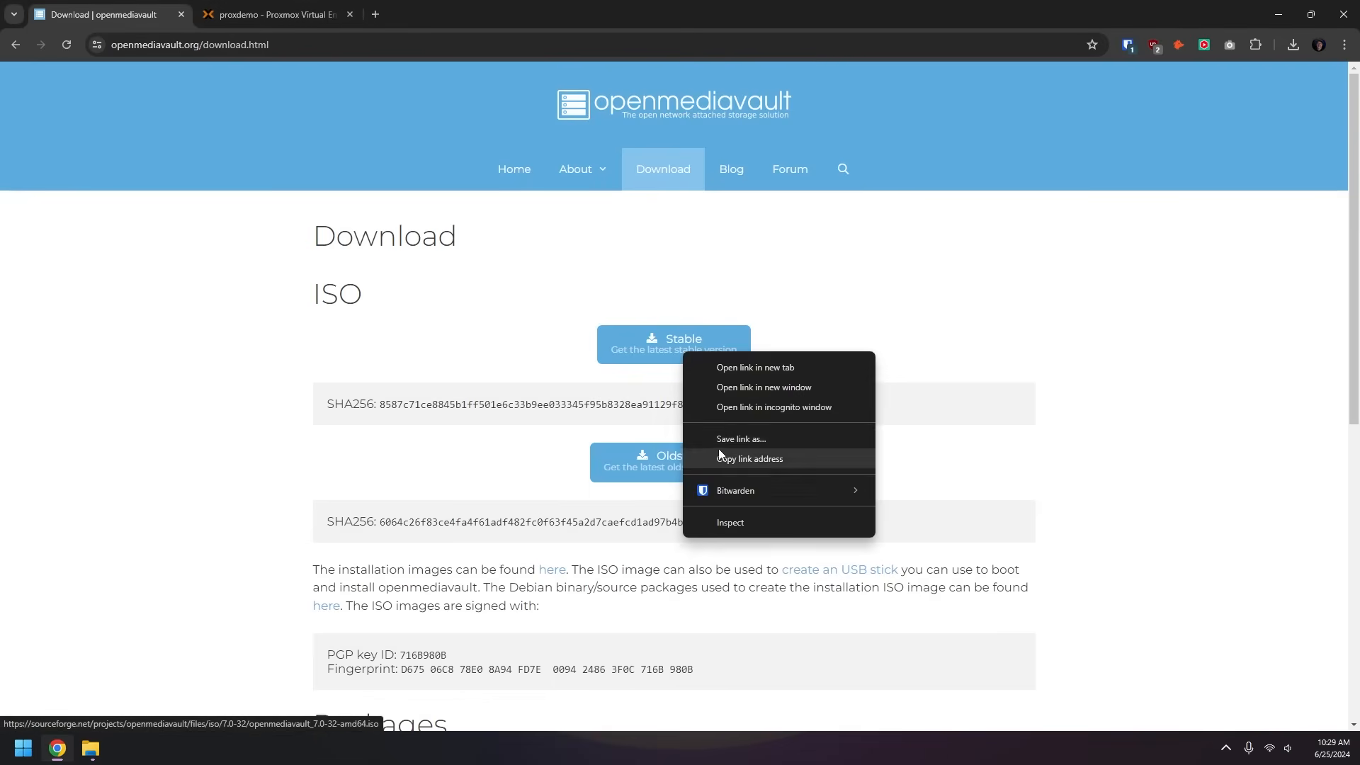
# - Copy the stable OpenMediaVault ISO link and bring up paste options in the URL field
pyautogui.click(273, 14)
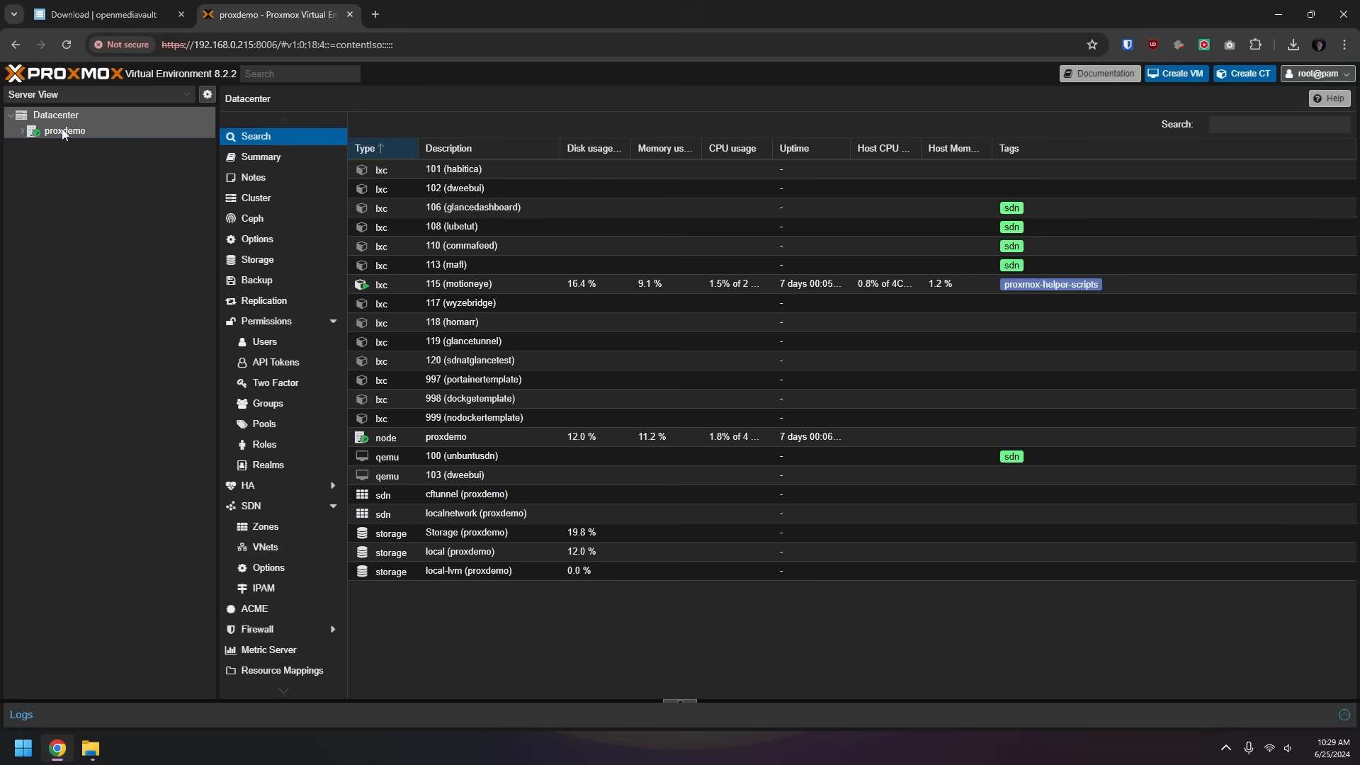
pyautogui.click(95, 443)
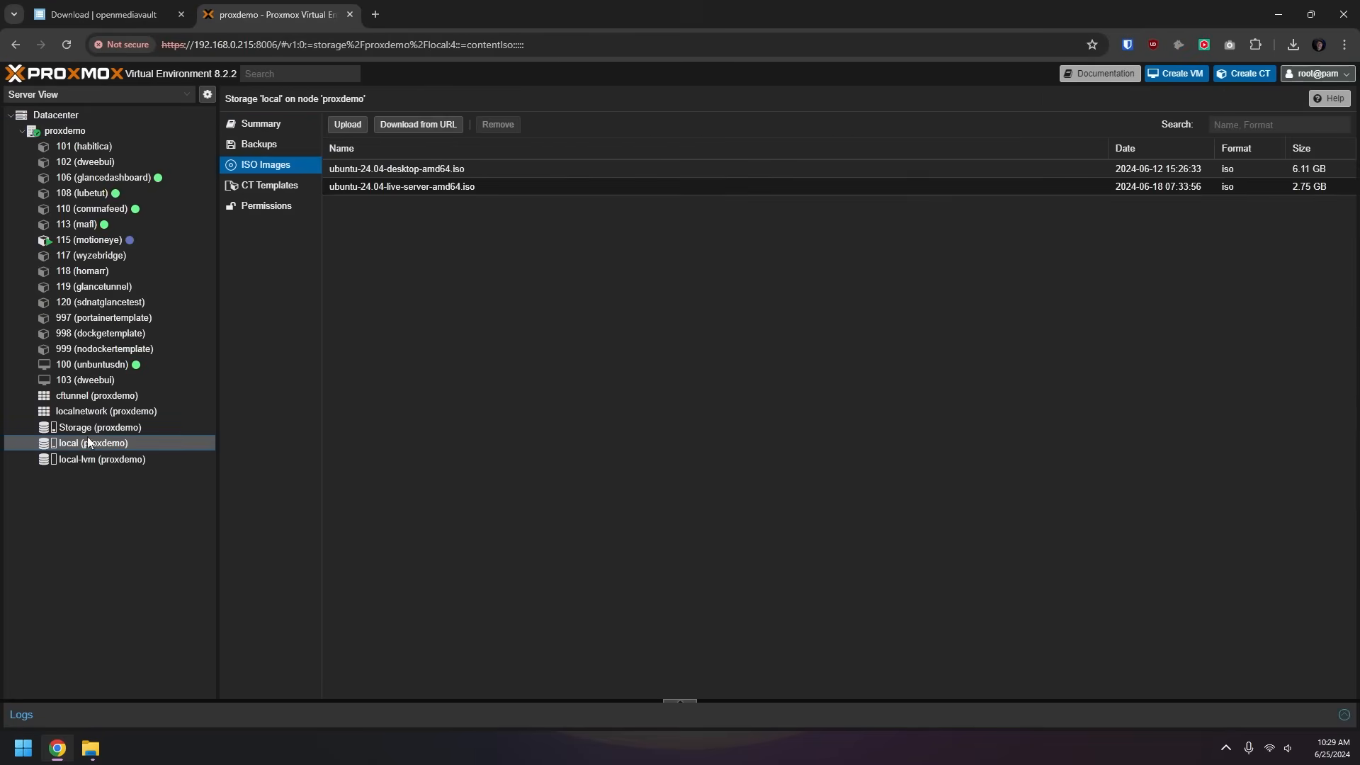
pyautogui.rightClick(685, 371)
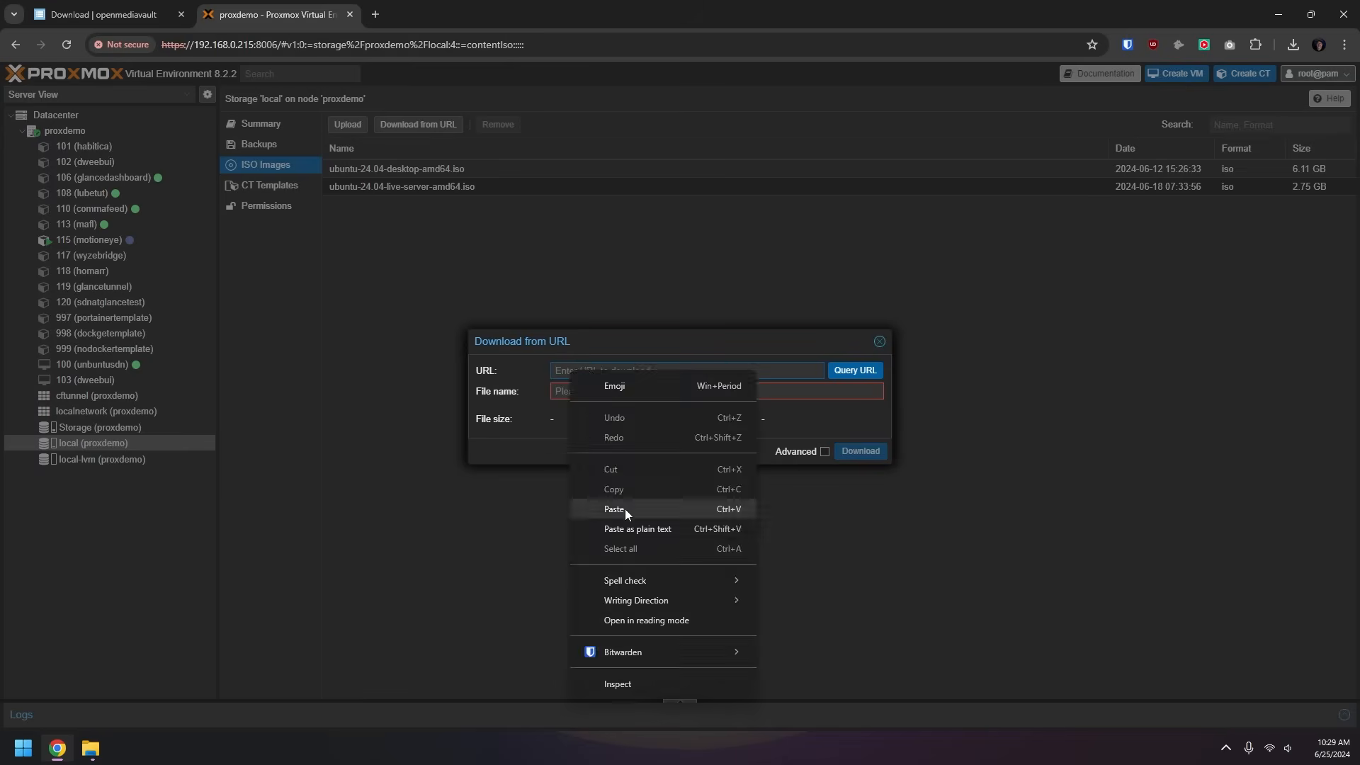